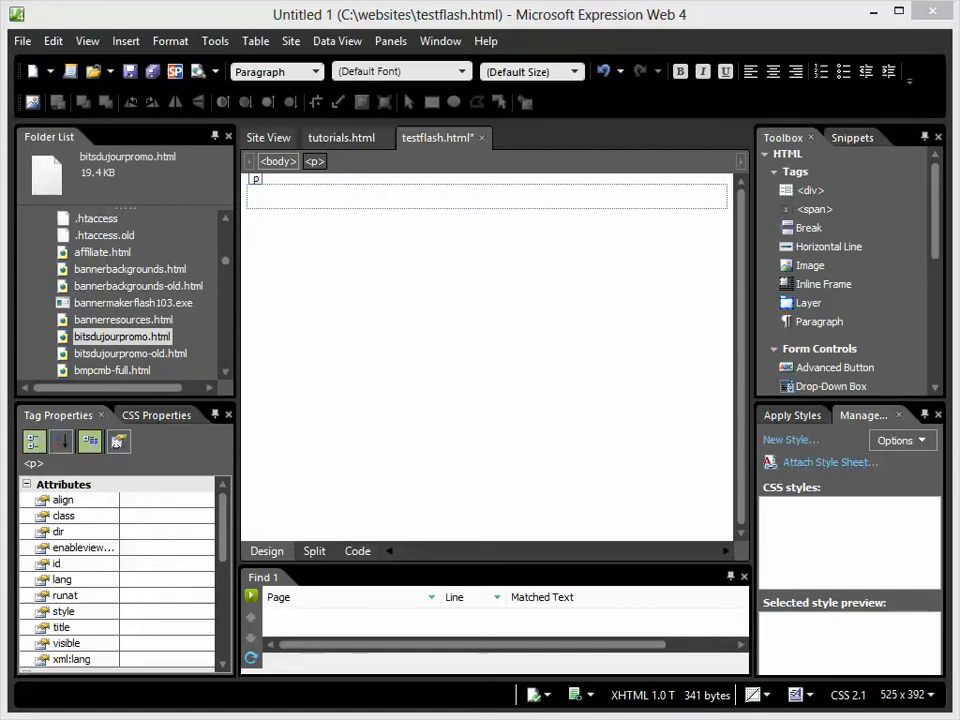
Step: Place the cursor in the empty paragraph and show the Insert > Media options
click(125, 41)
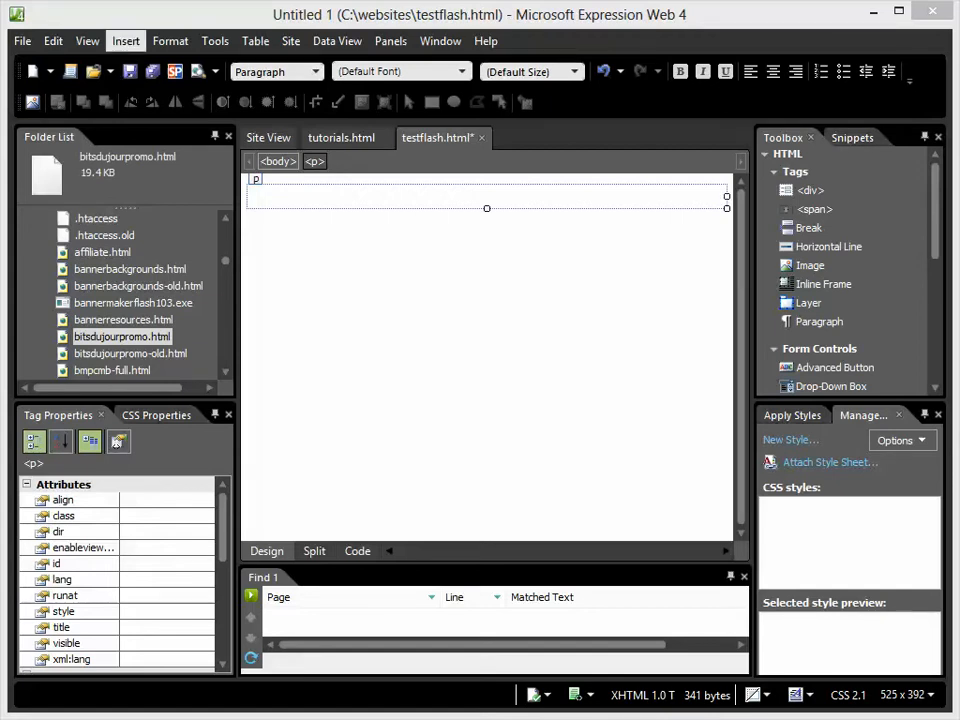
click(125, 41)
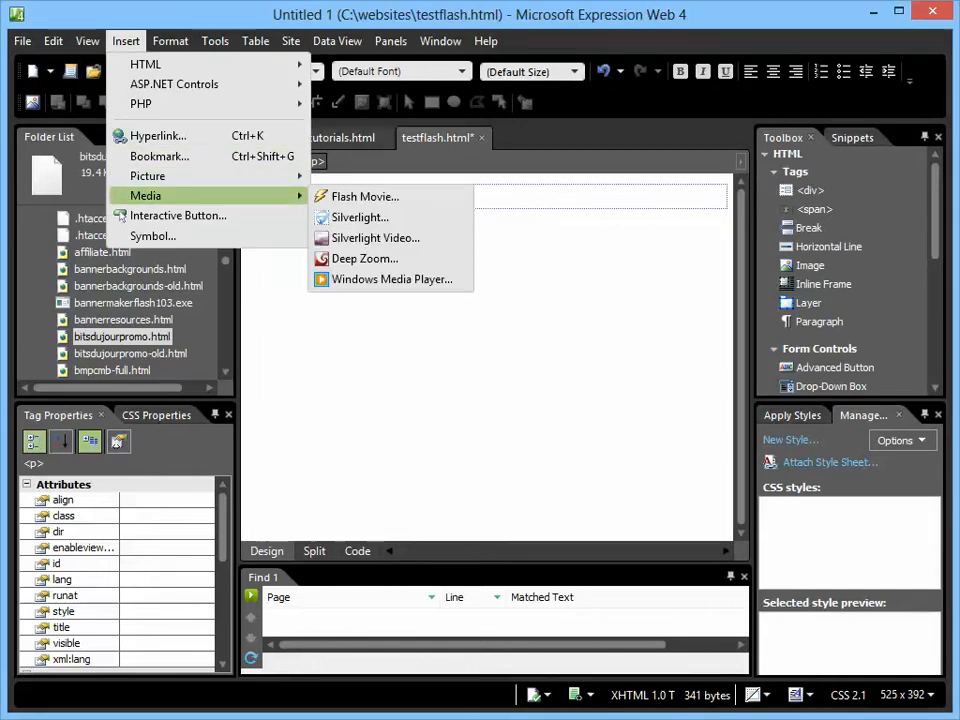
Step: Choose Flash Movie to browse the images folder for SWF files
click(364, 196)
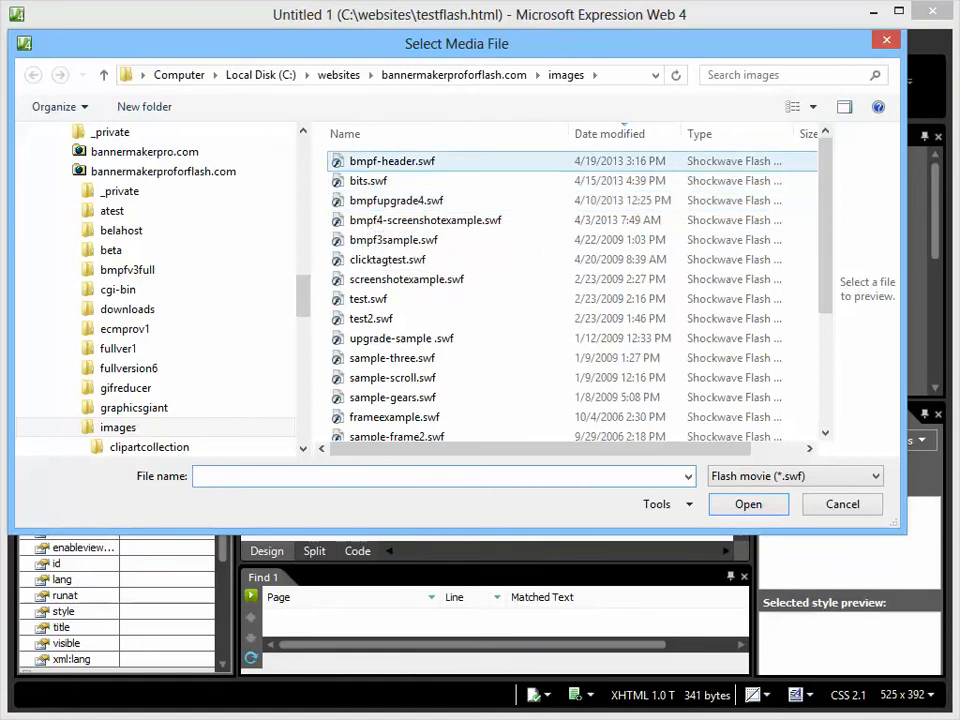
mouse_move(392, 161)
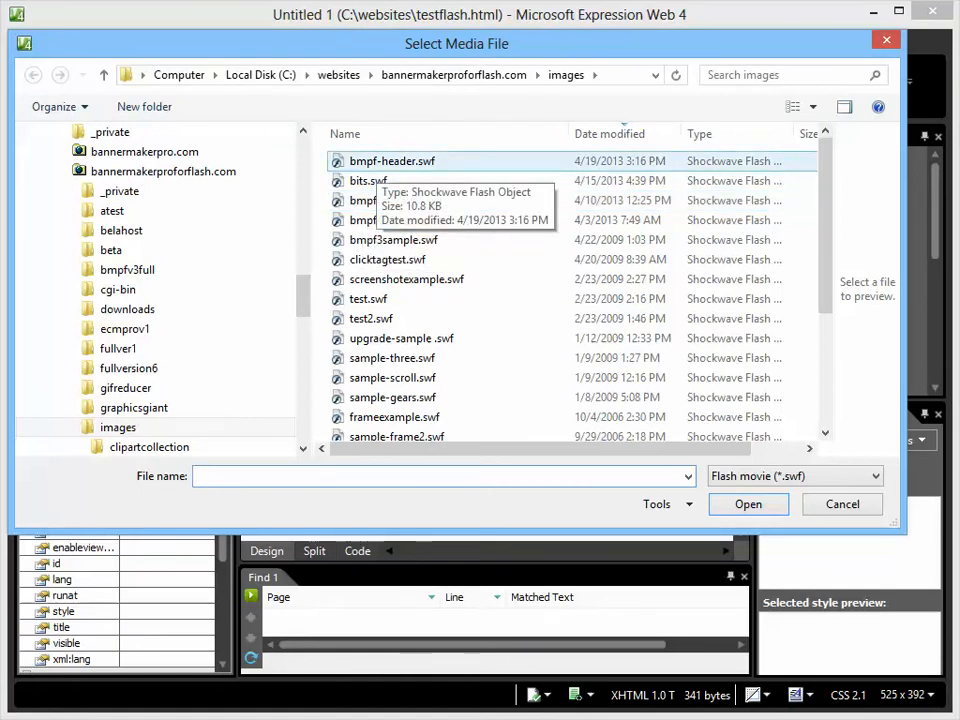
Step: Insert bmpf-header.swf and select the Flash object's height value for editing
click(748, 503)
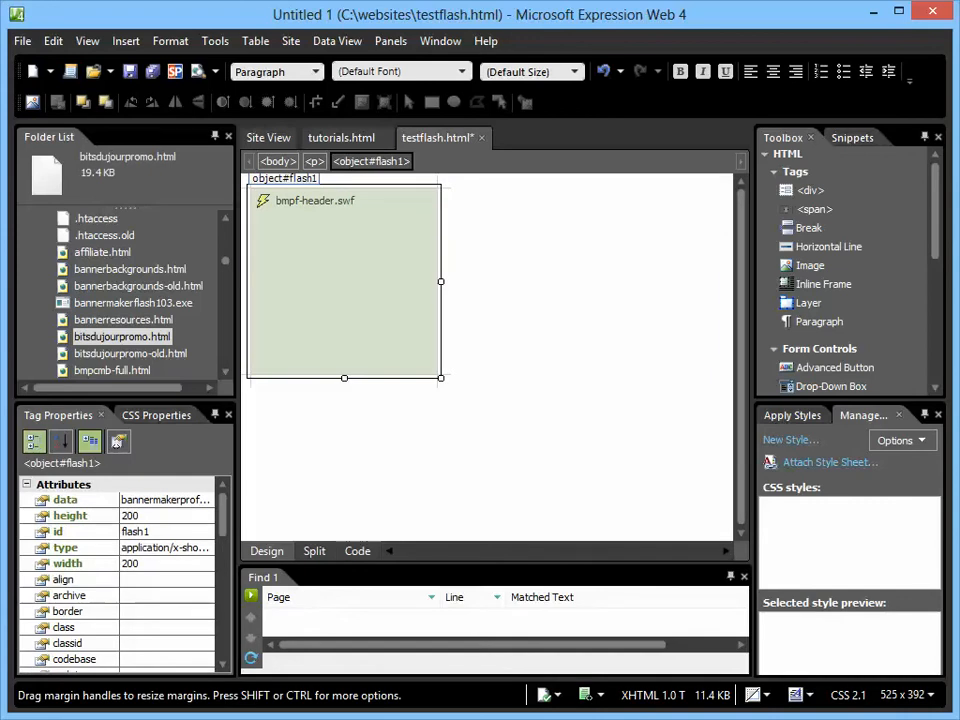
click(70, 515)
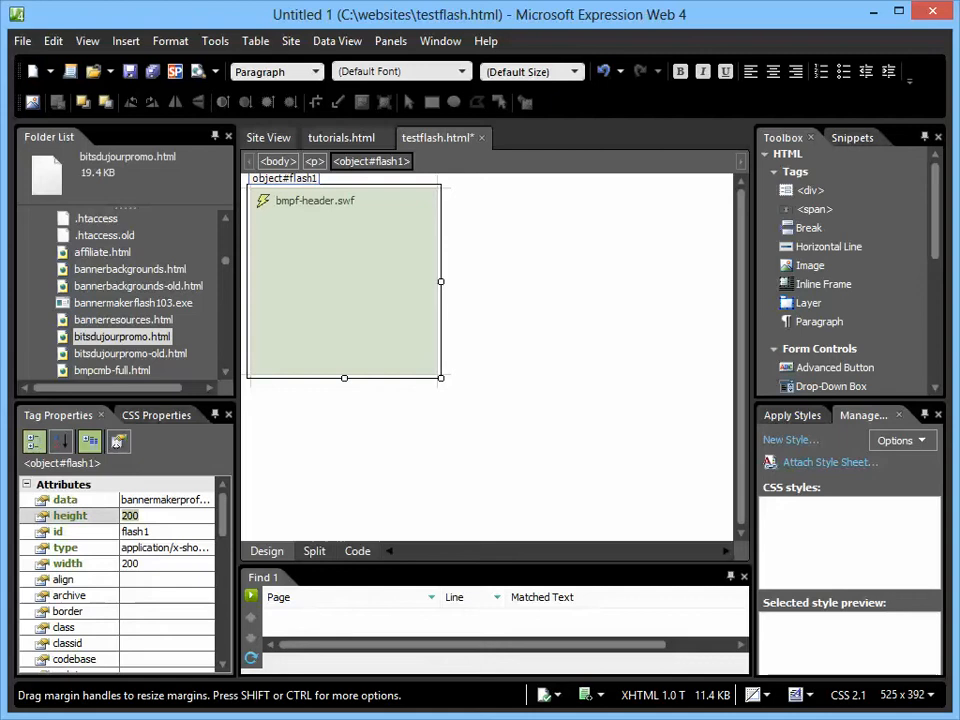
drag(344, 377, 344, 275)
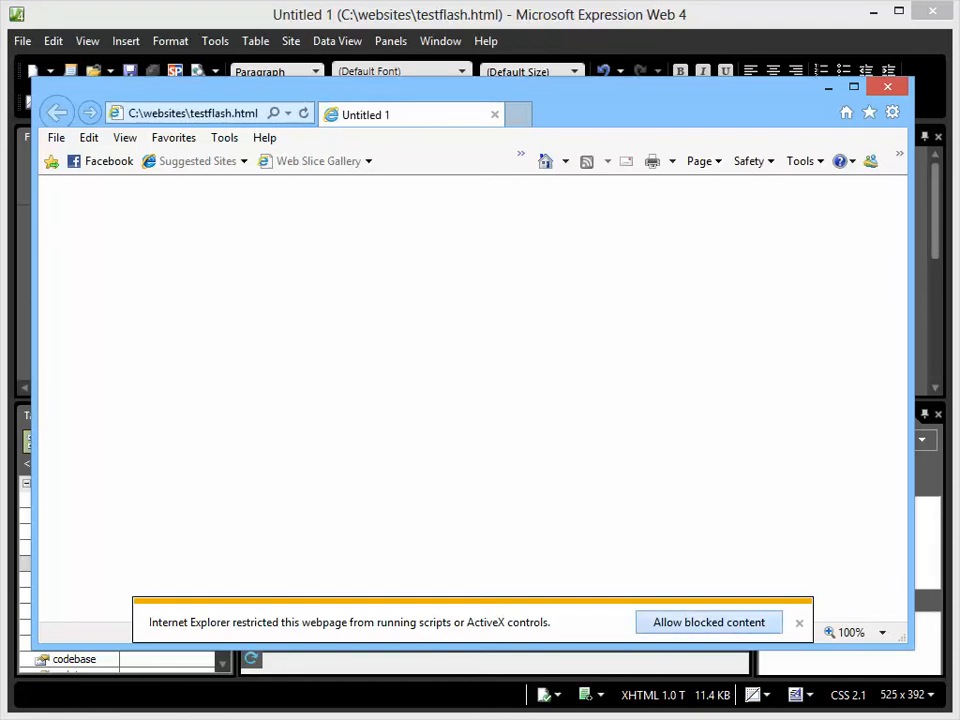
Step: Allow blocked content so the 'Now Available!' Flash banner plays in Internet Explorer
click(708, 622)
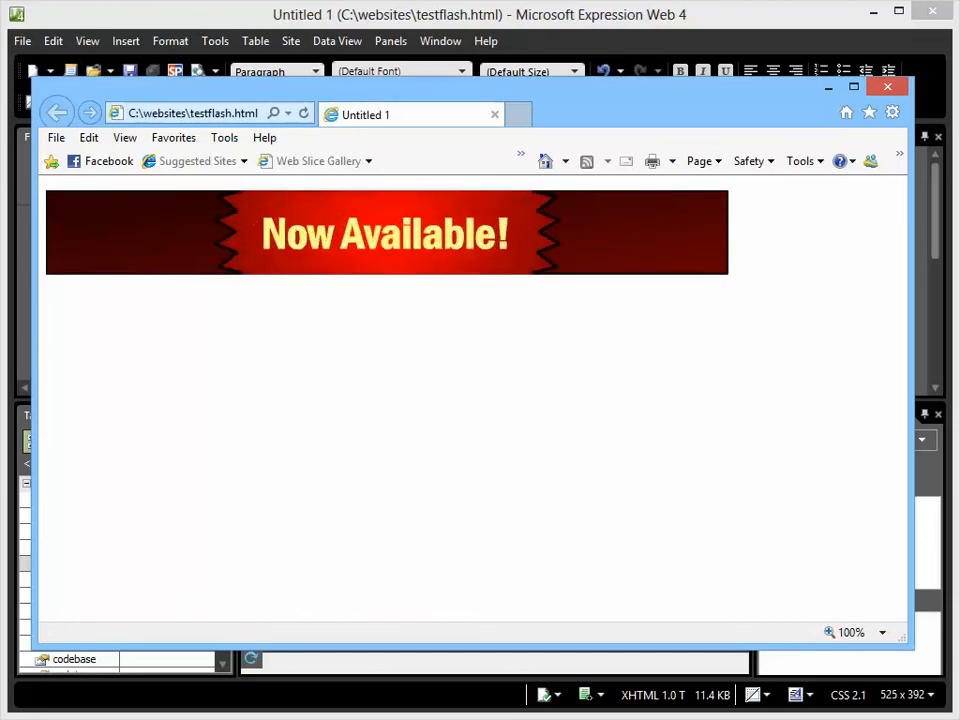
Step: Close the Internet Explorer preview, returning to the 728×90 bmpf-header.swf object
click(886, 86)
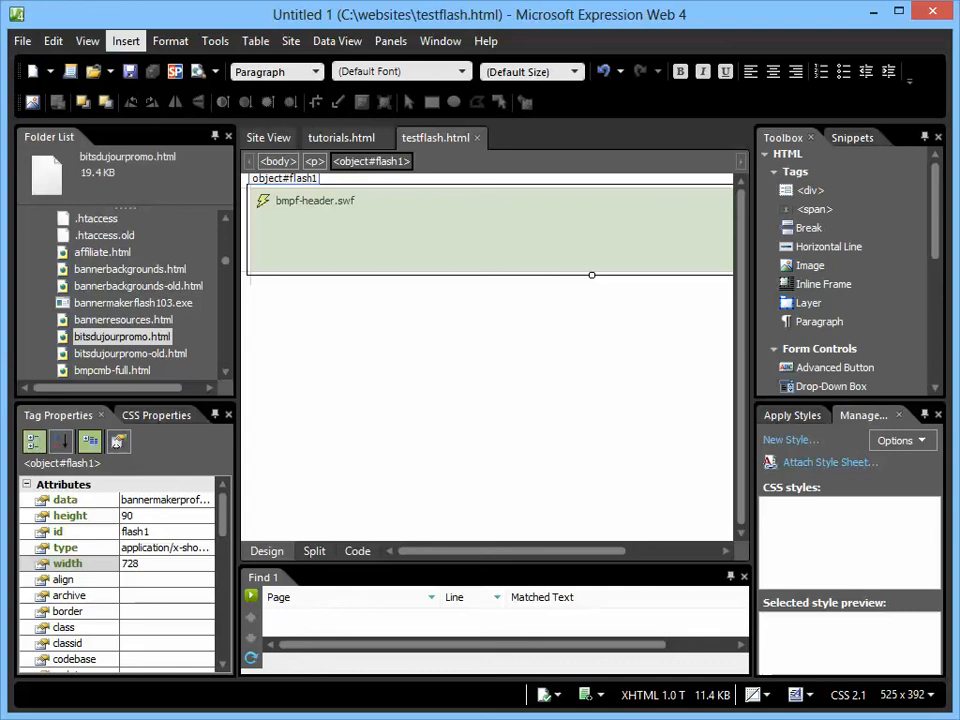
click(146, 195)
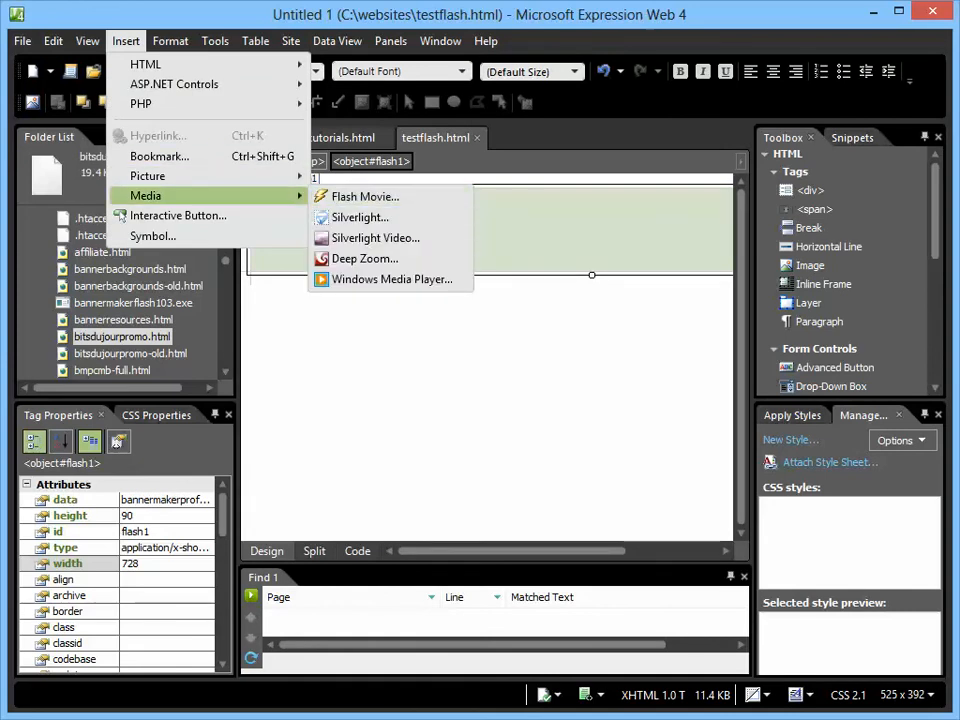
click(364, 196)
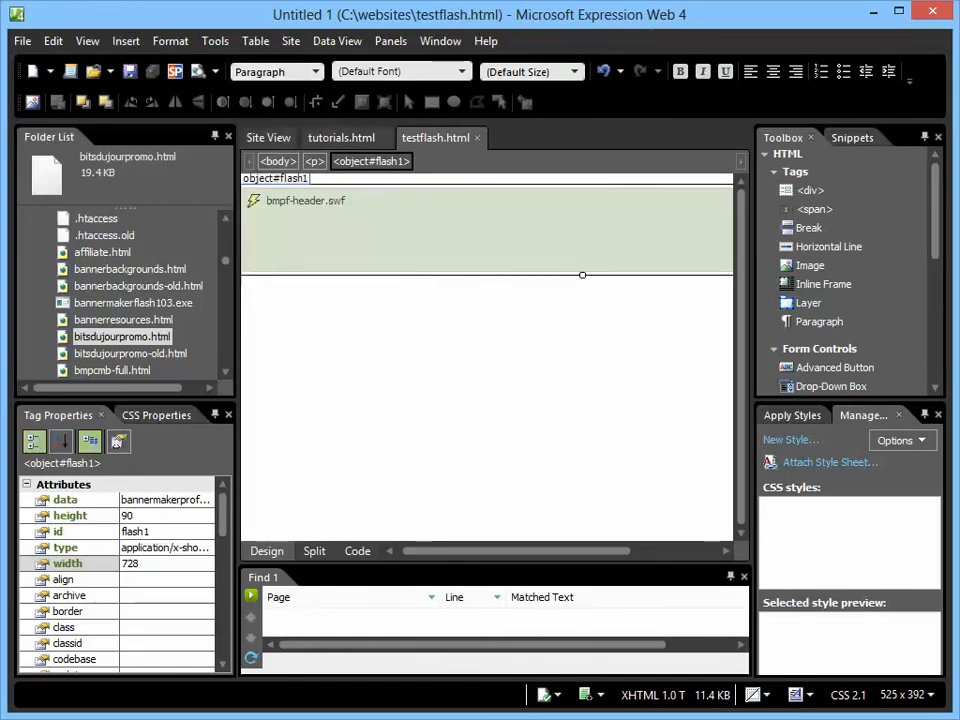